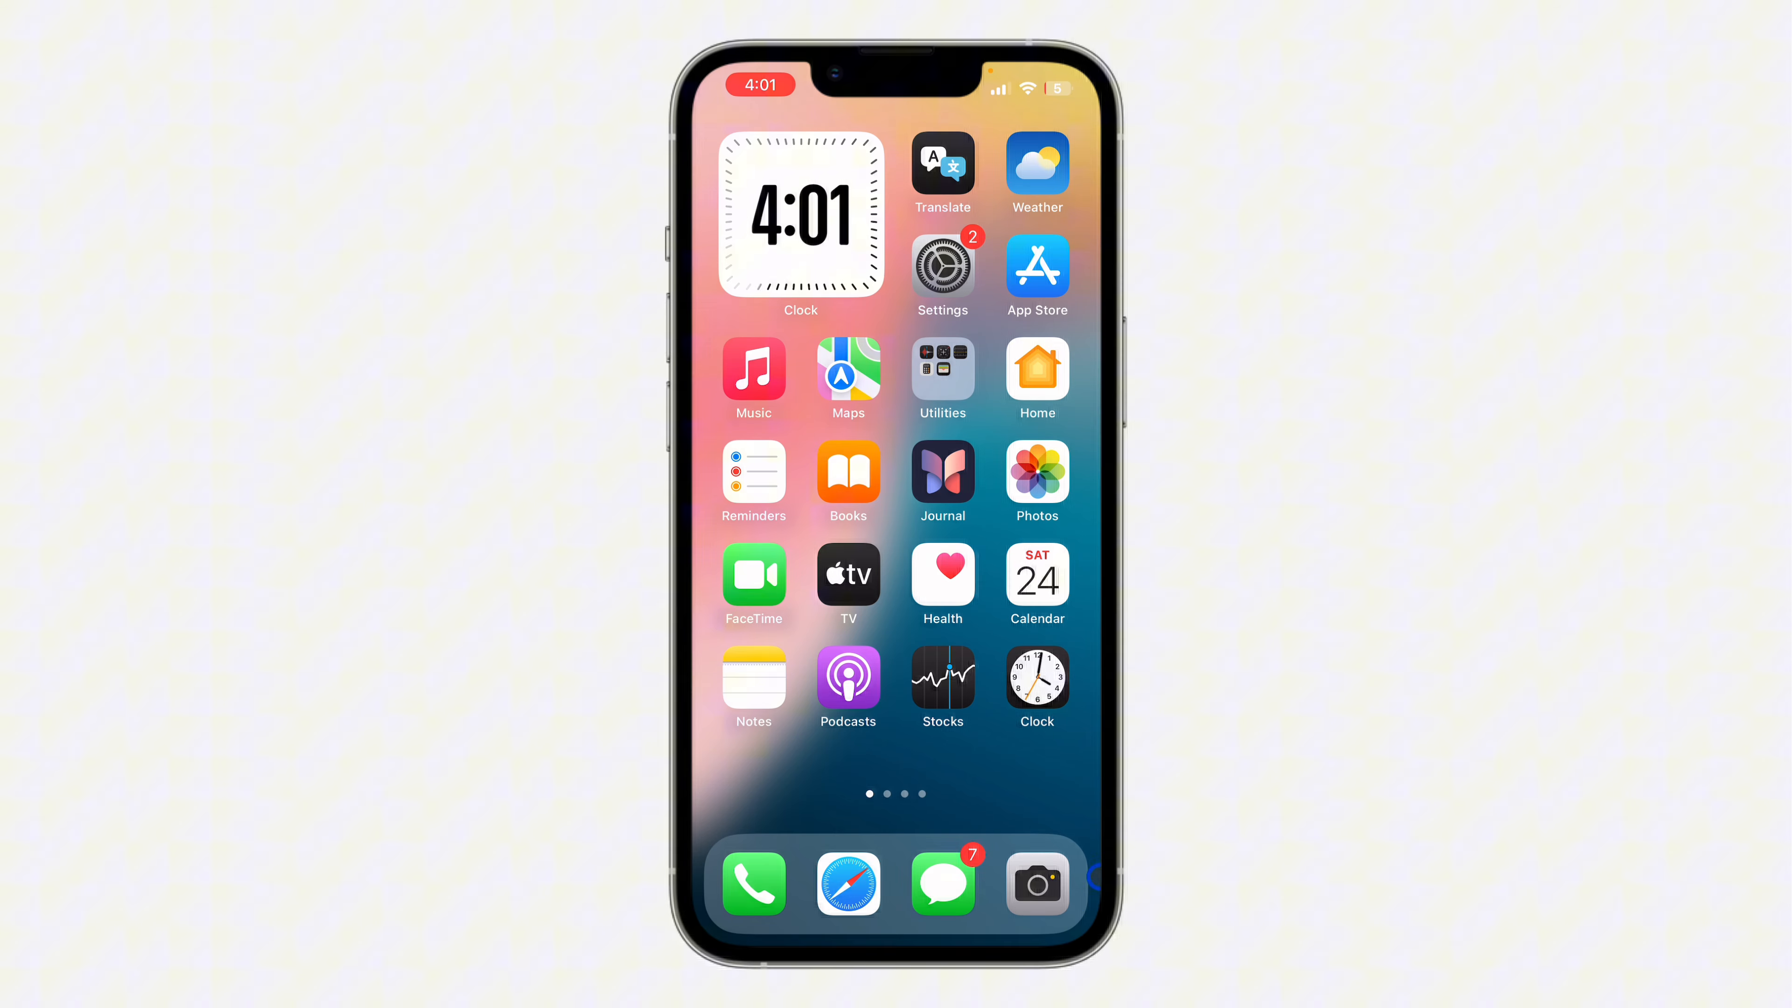
- Swipe to the second Home Screen page that holds the Facebook icon
{"action": "scroll", "scroll_direction": "left", "scroll_amount": 3}
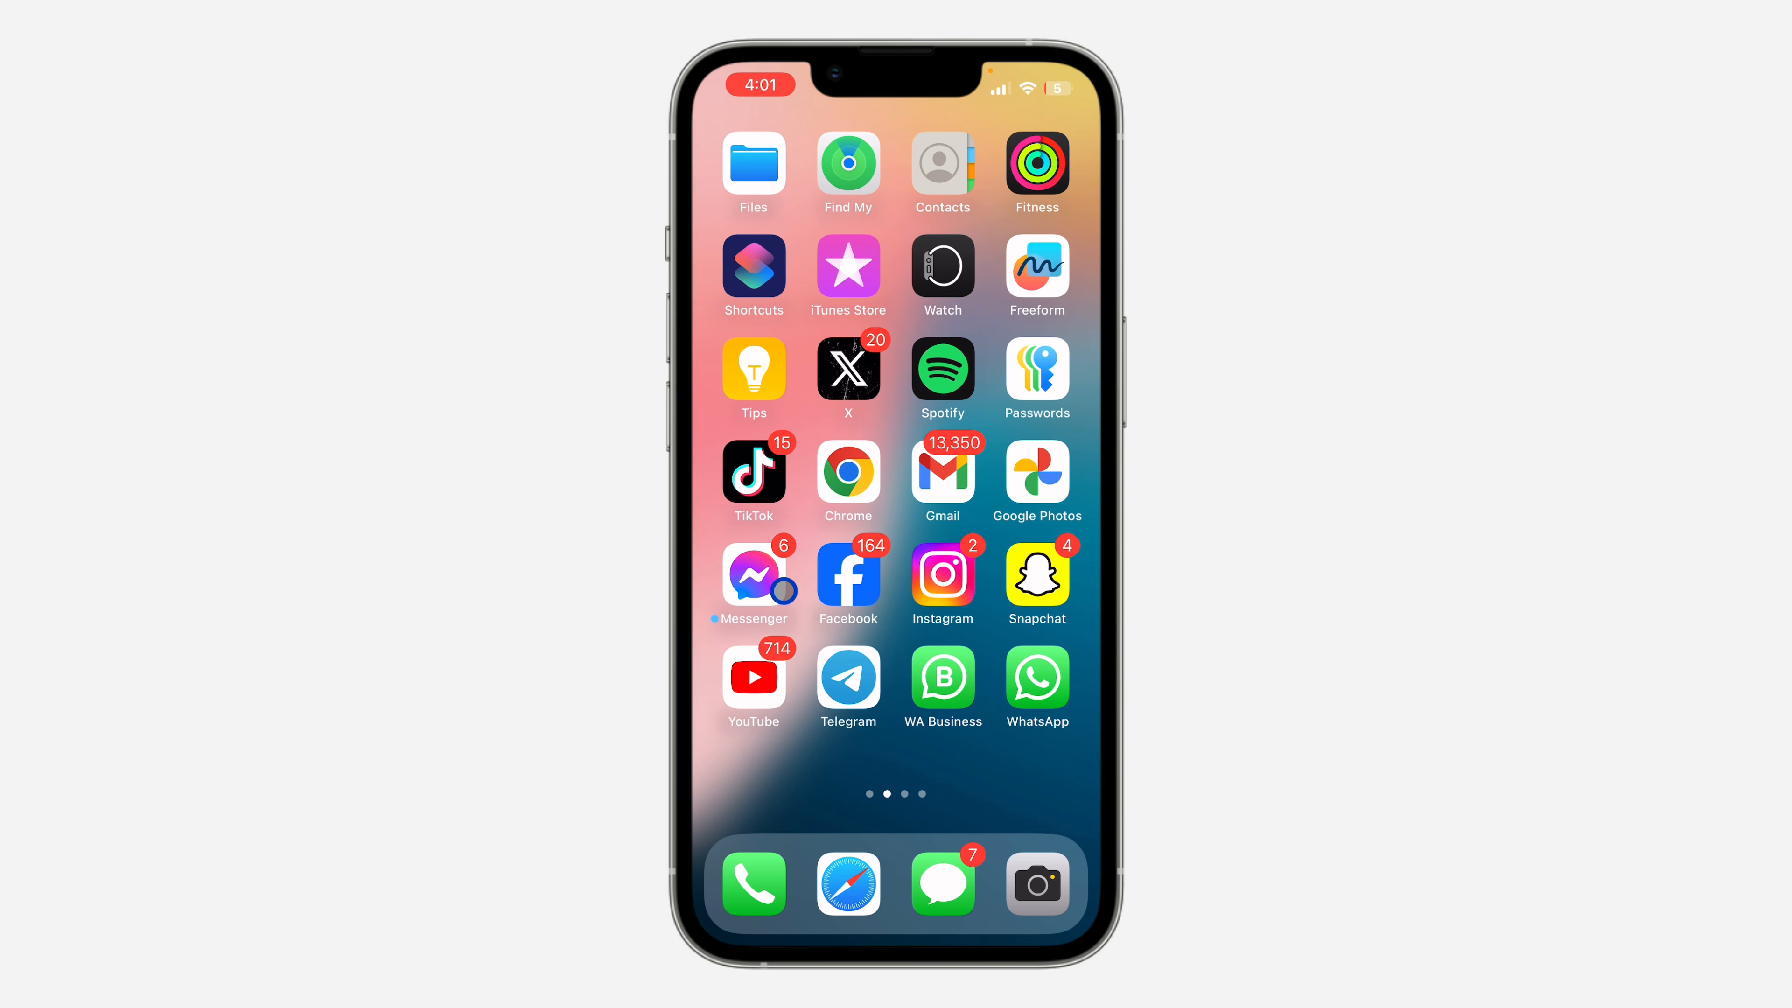
- Launch Facebook and show its Menu page with shortcuts, Groups and Marketplace
{"action": "left_click", "coordinate": [848, 575]}
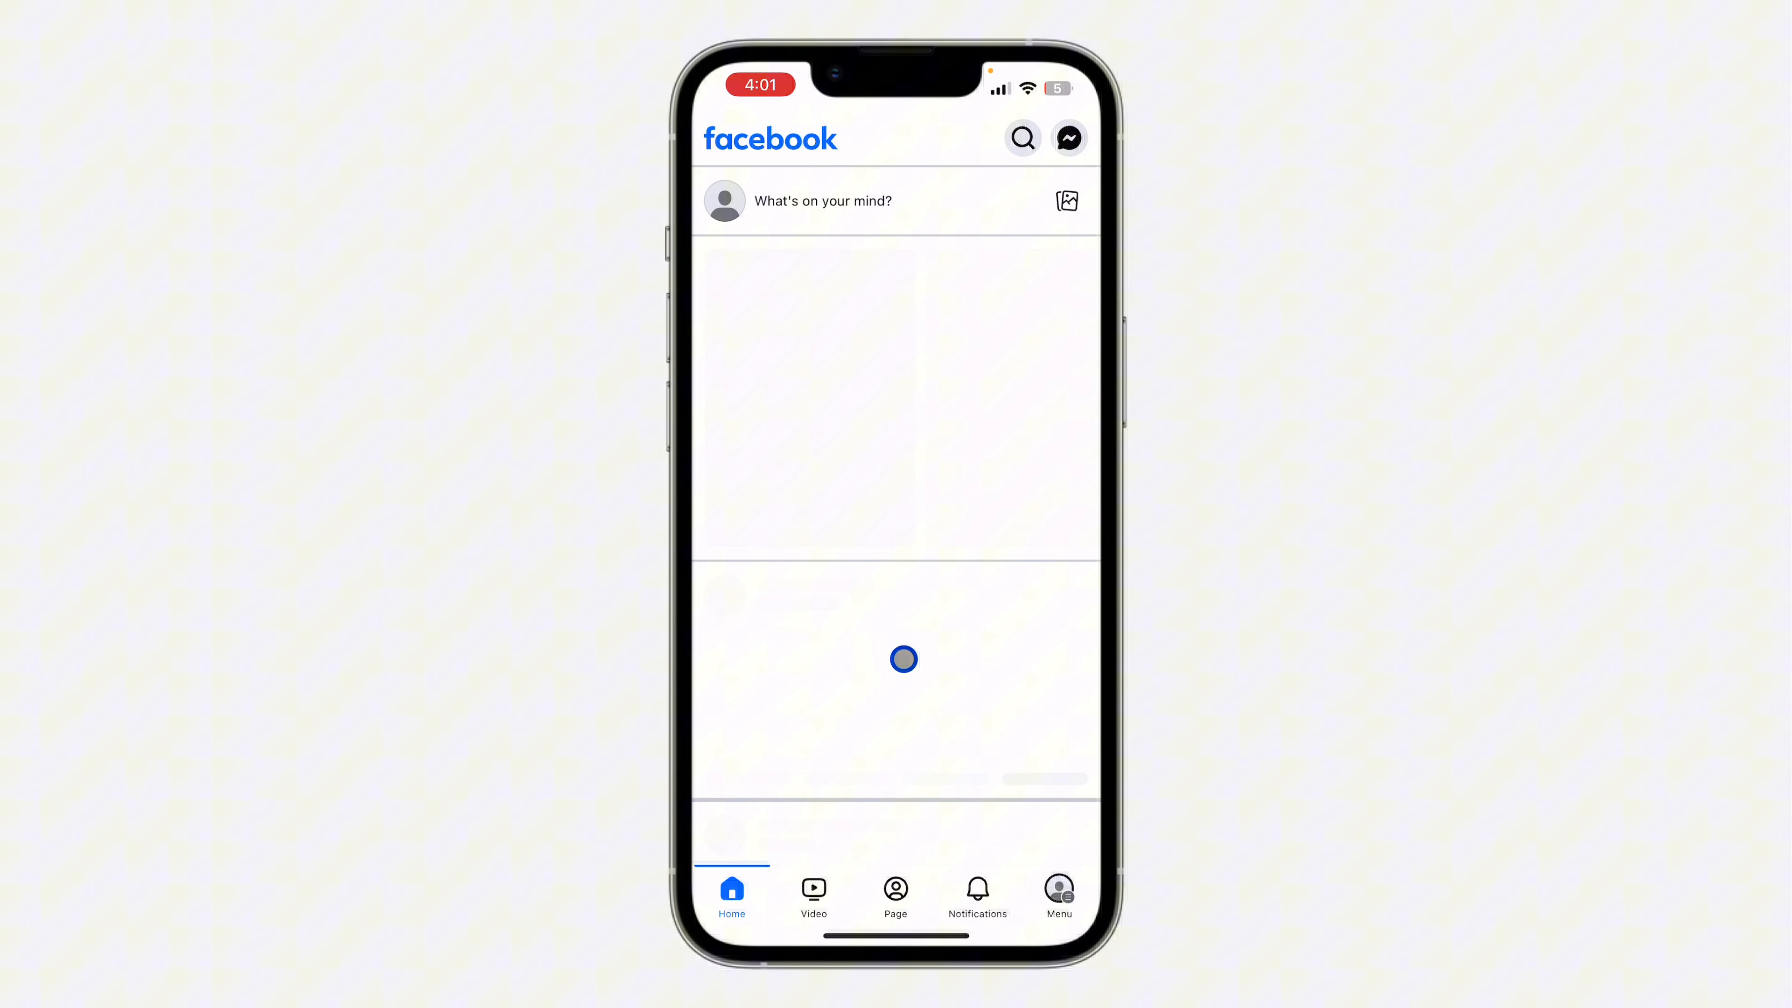
{"action": "left_click", "coordinate": [1059, 892]}
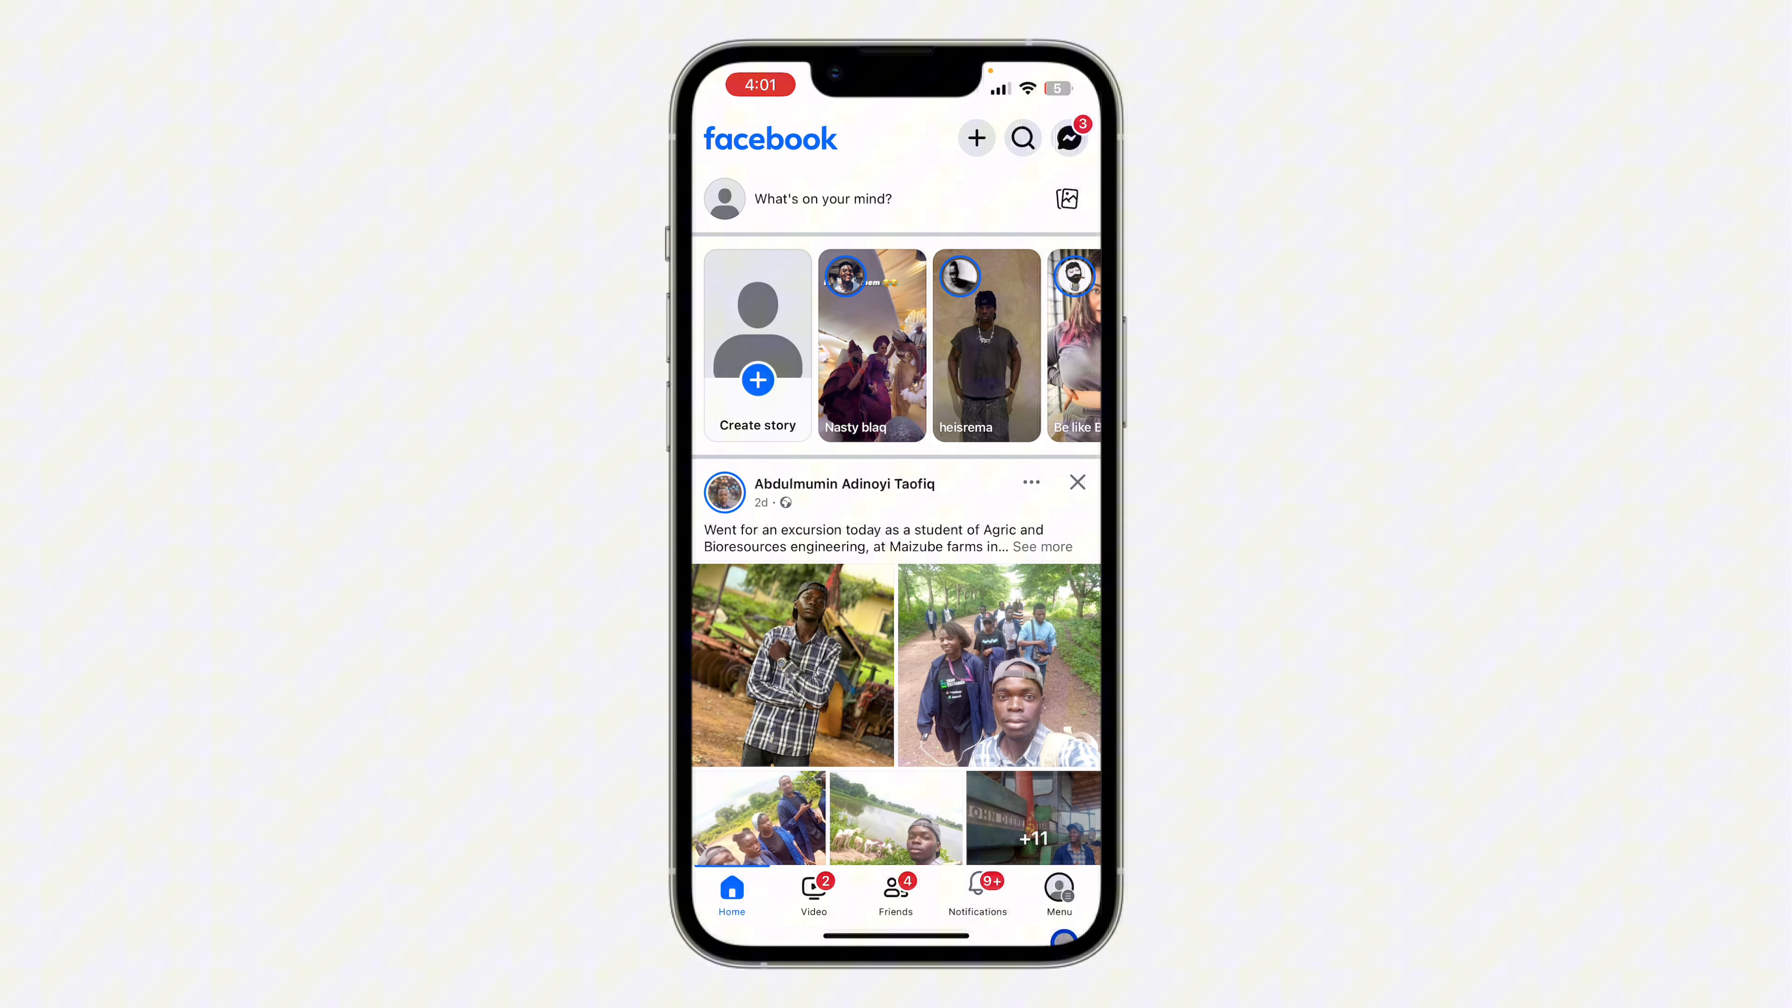
{"action": "left_click", "coordinate": [1058, 891]}
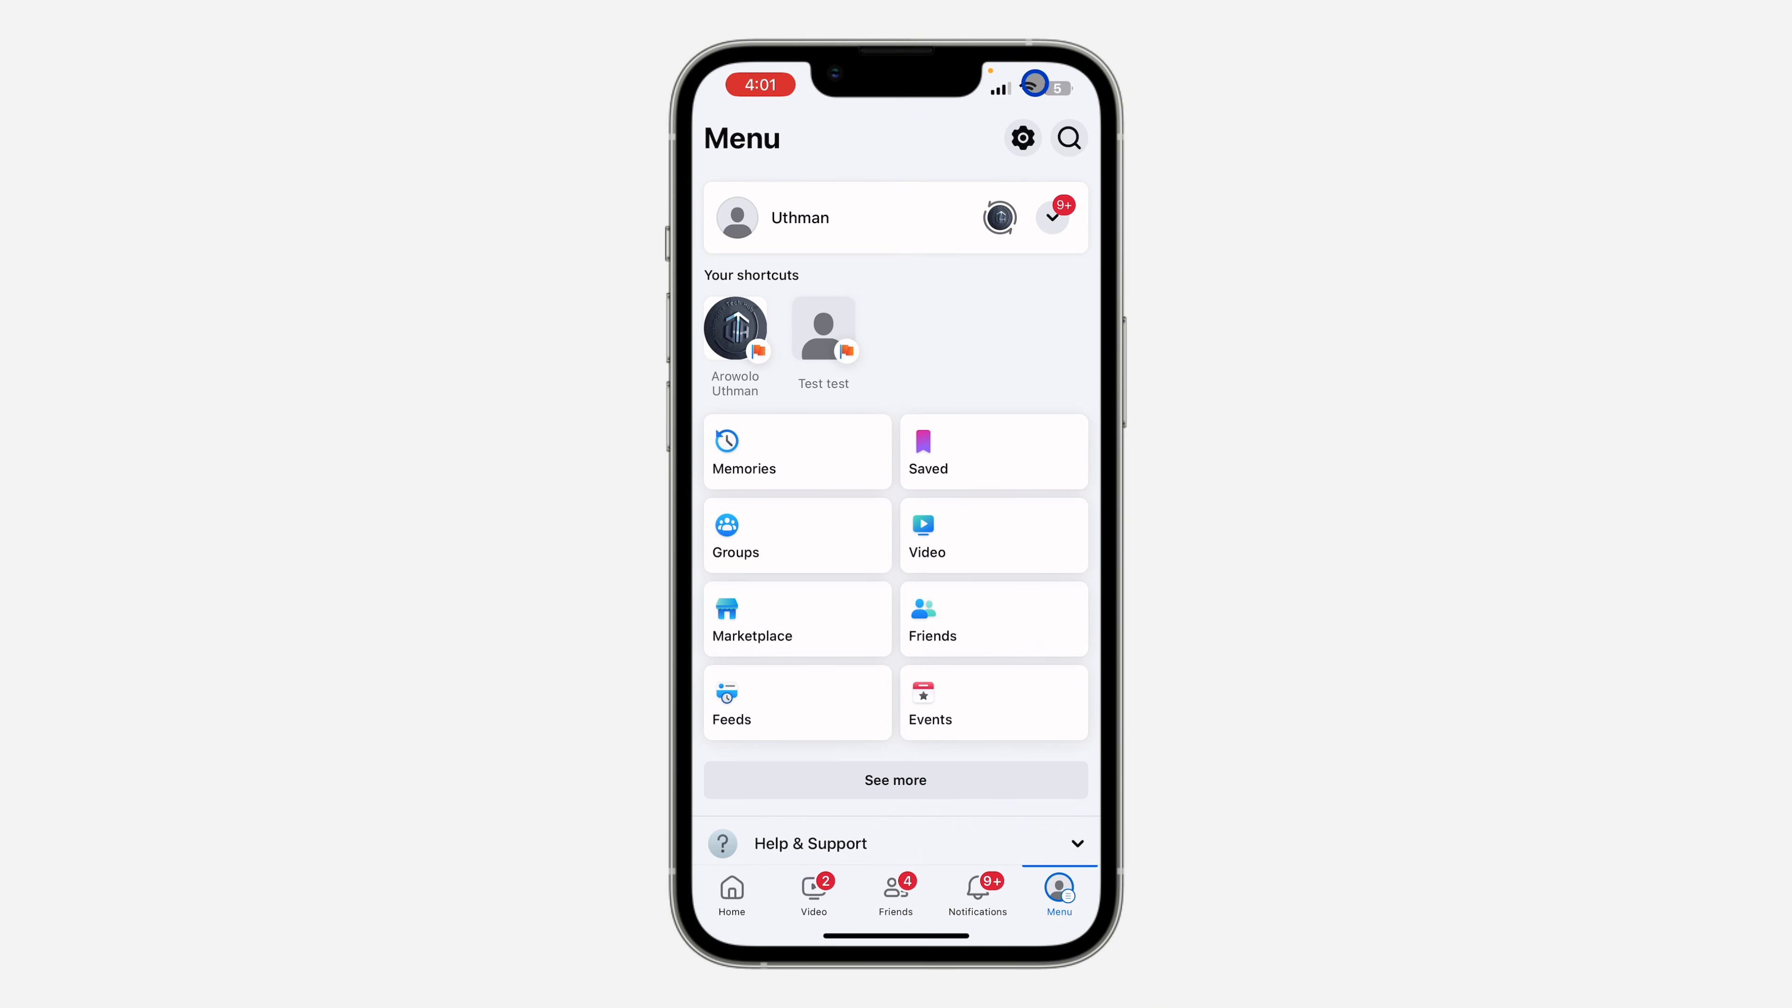
- Reach Personal details in Accounts Centre via Settings & privacy
{"action": "left_click", "coordinate": [1022, 138]}
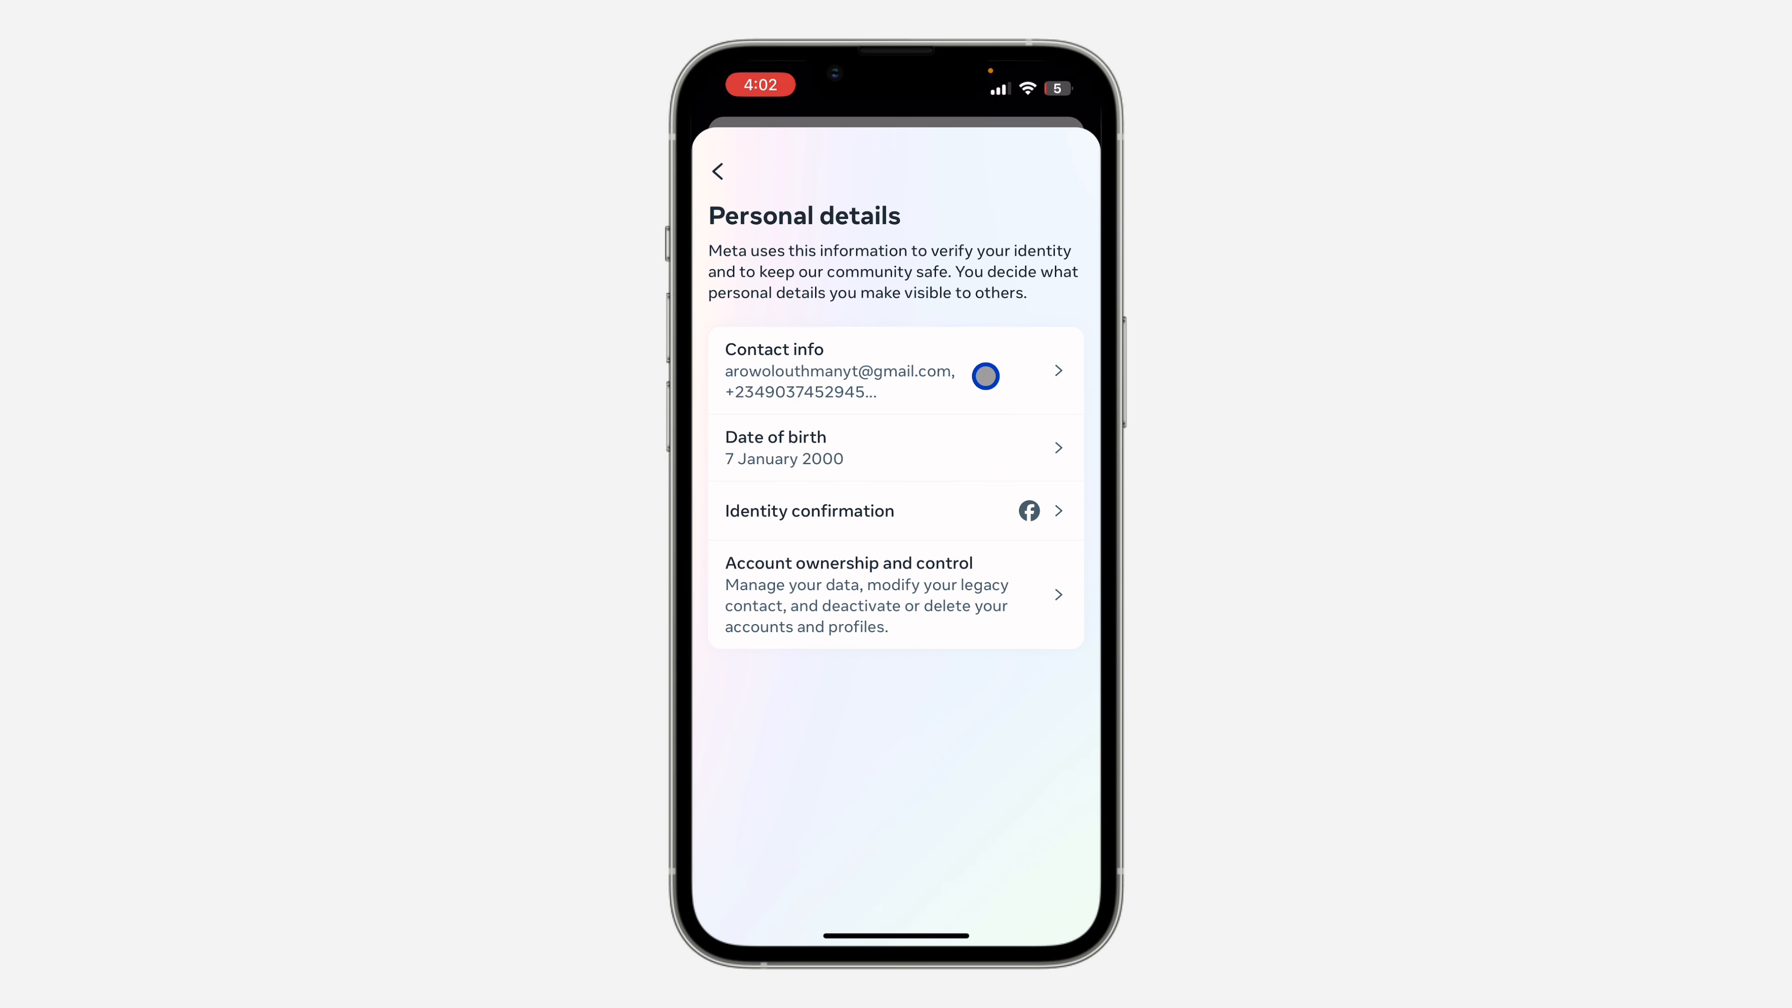
{"action": "left_click", "coordinate": [843, 369]}
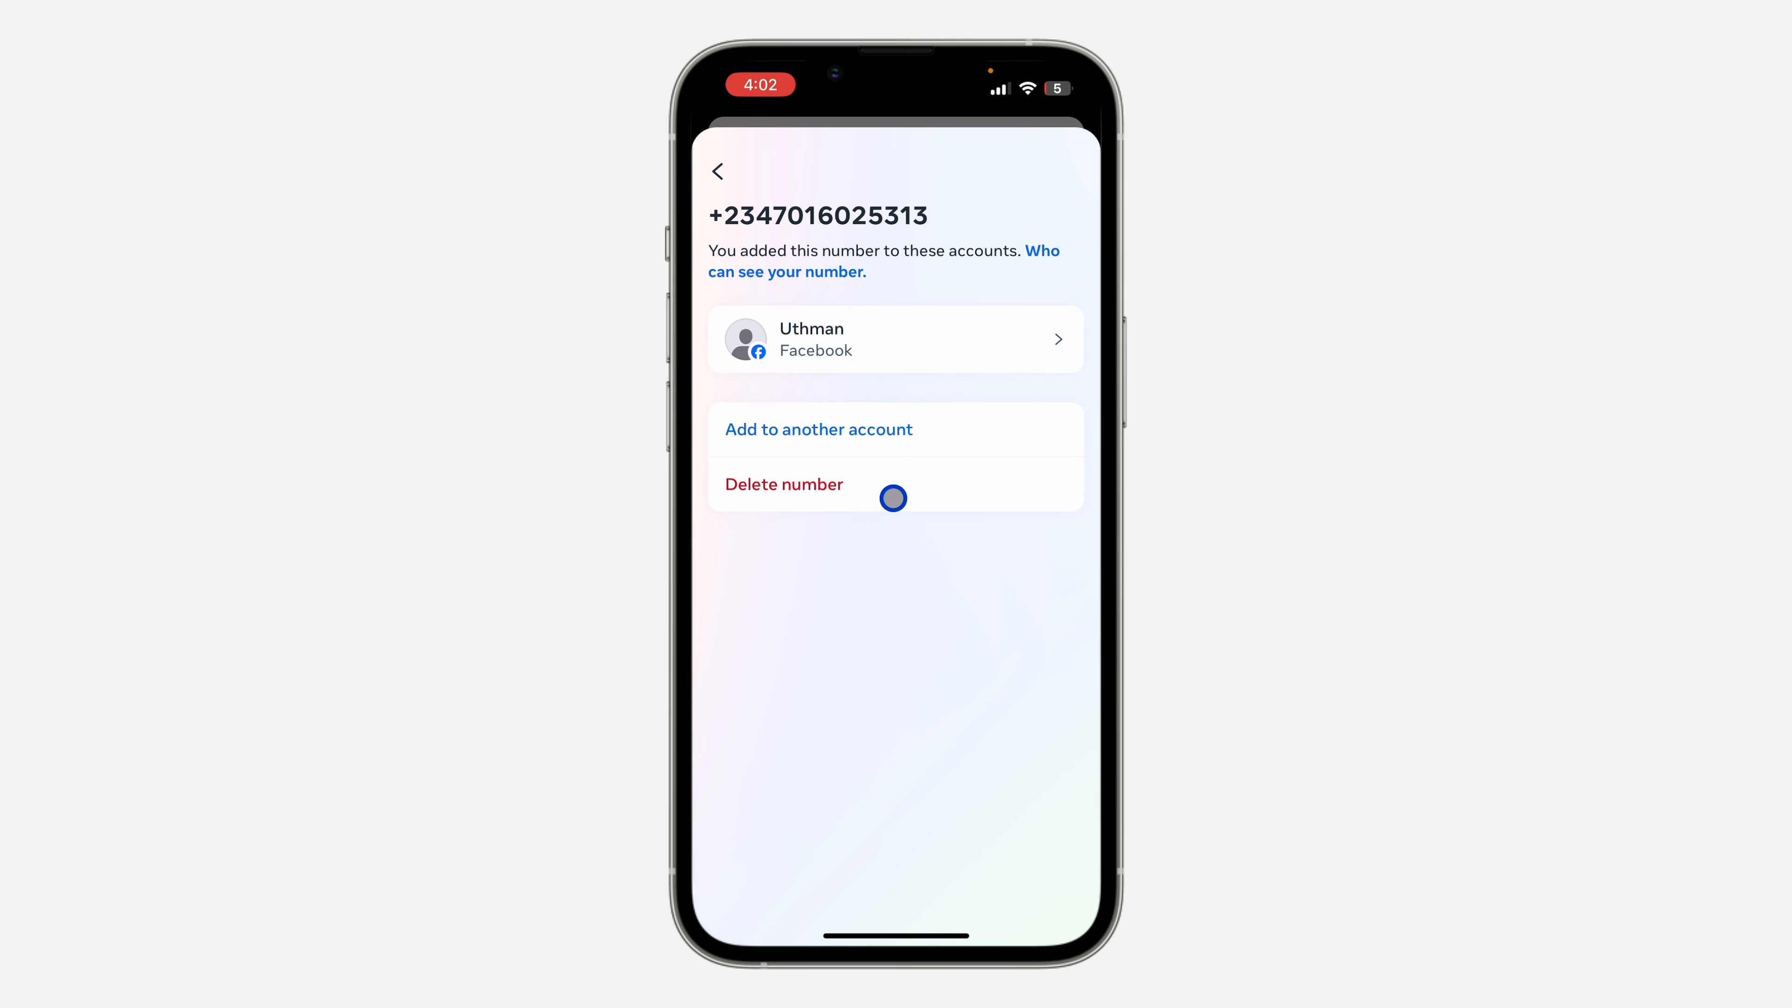
- Delete the number ending in 5313 and confirm the Delete alert
{"action": "left_click", "coordinate": [784, 484]}
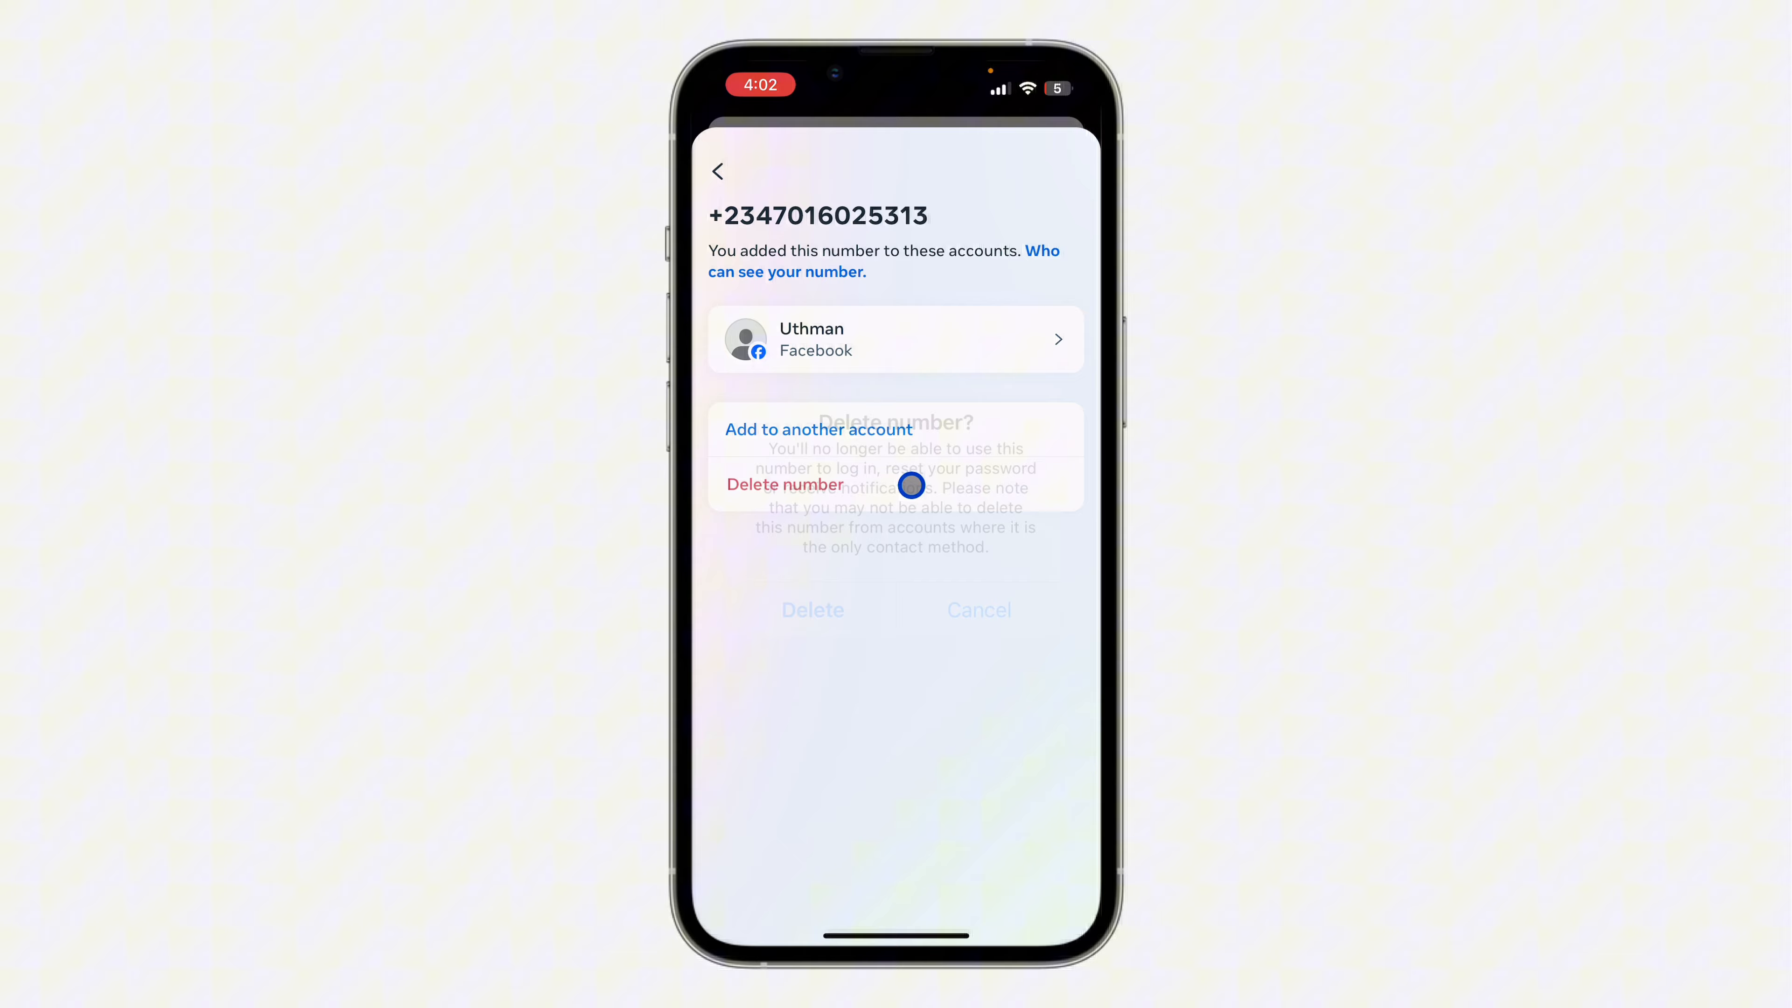
{"action": "left_click", "coordinate": [784, 484]}
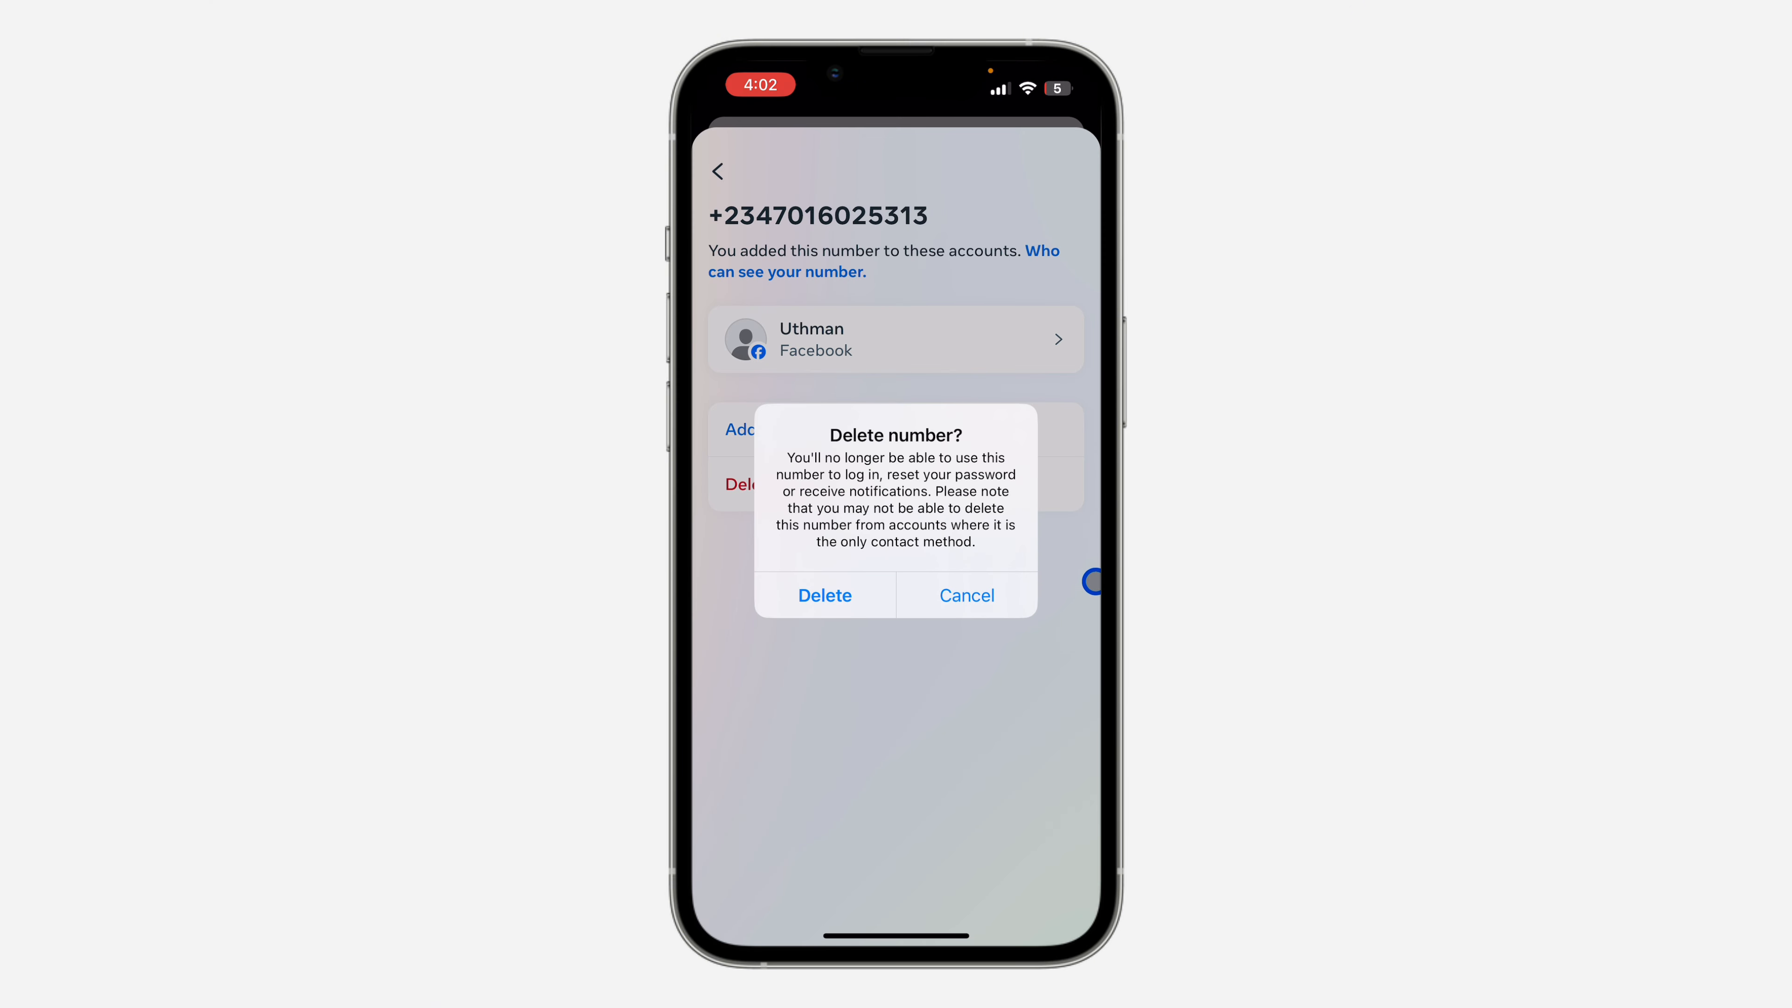
{"action": "left_click", "coordinate": [825, 595]}
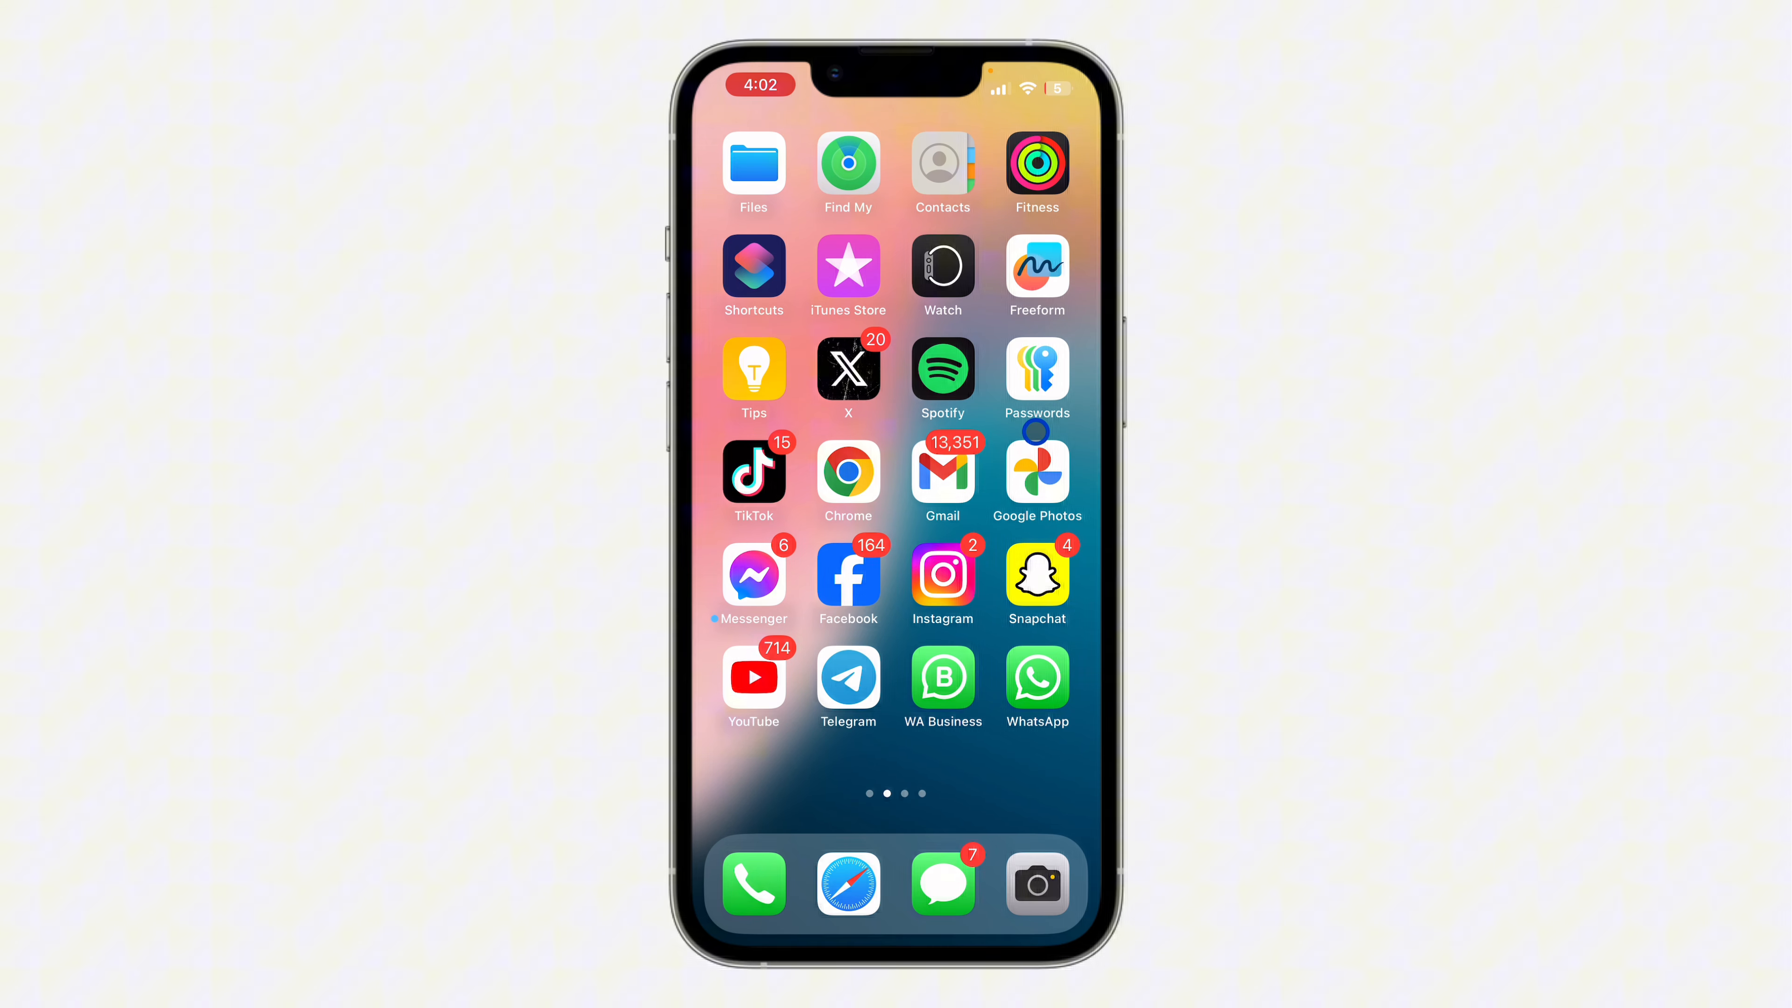
- Copy the code from the newest 'Your Facebook security code' email in Gmail
{"action": "left_click", "coordinate": [943, 472]}
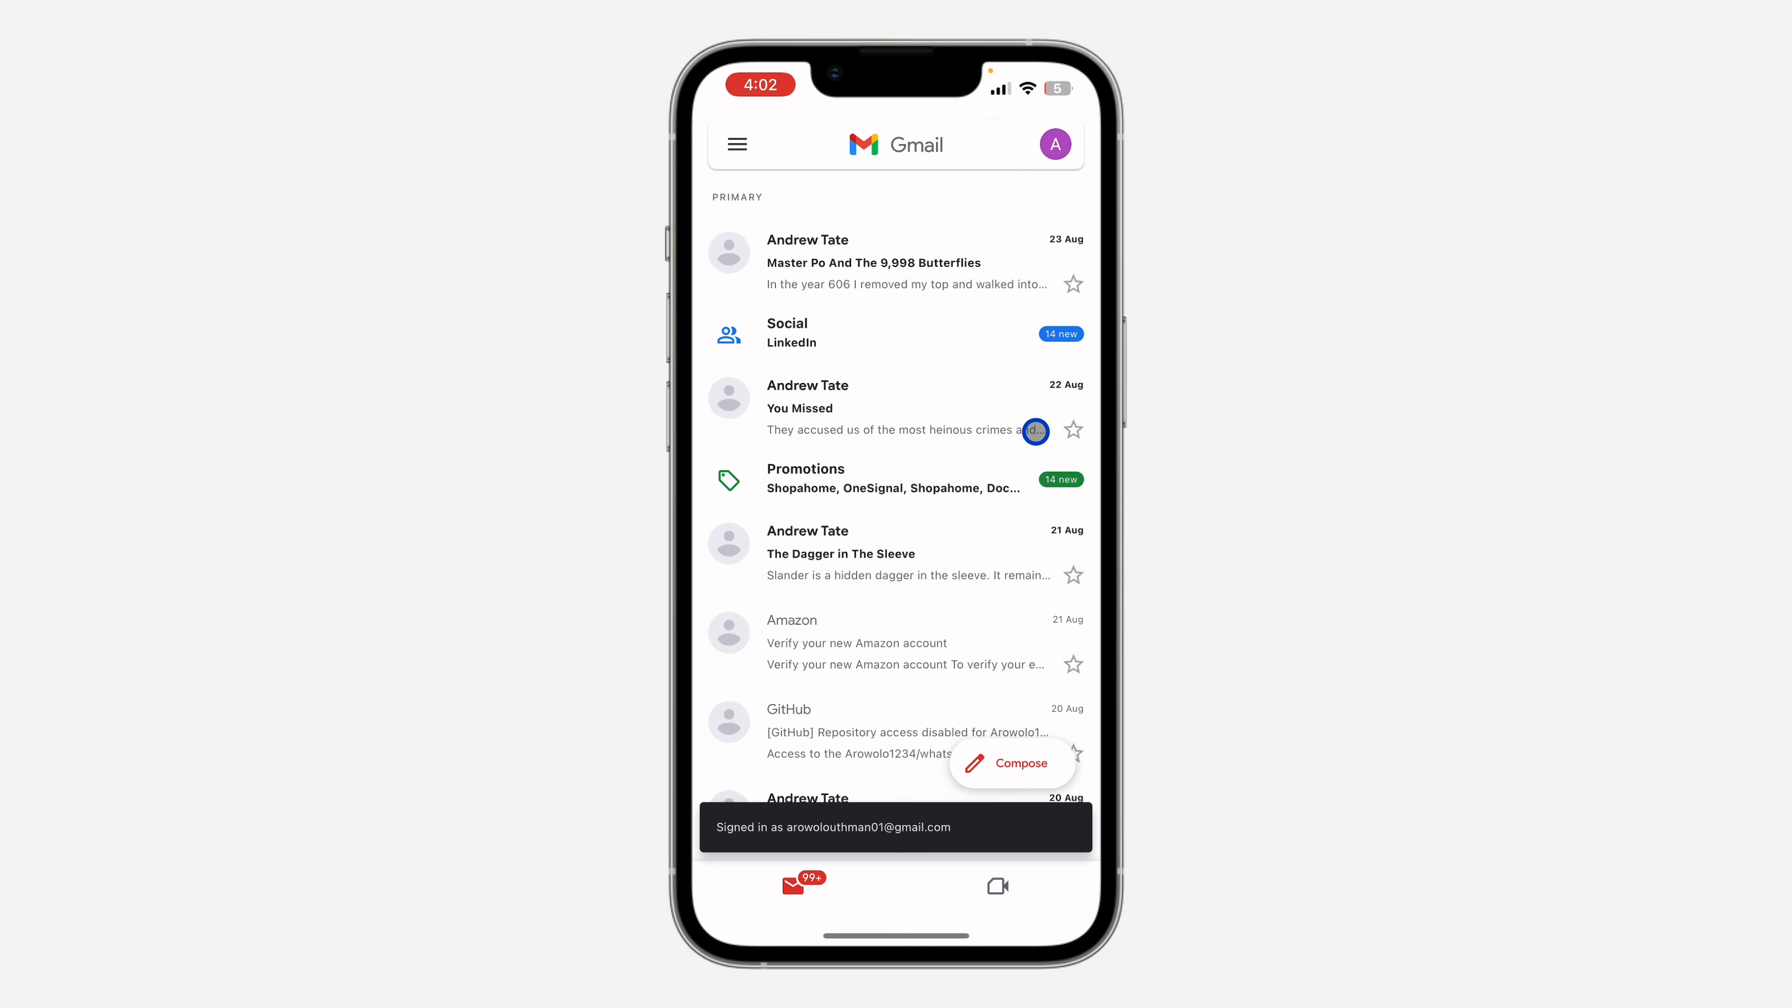
{"action": "left_click", "coordinate": [1055, 144]}
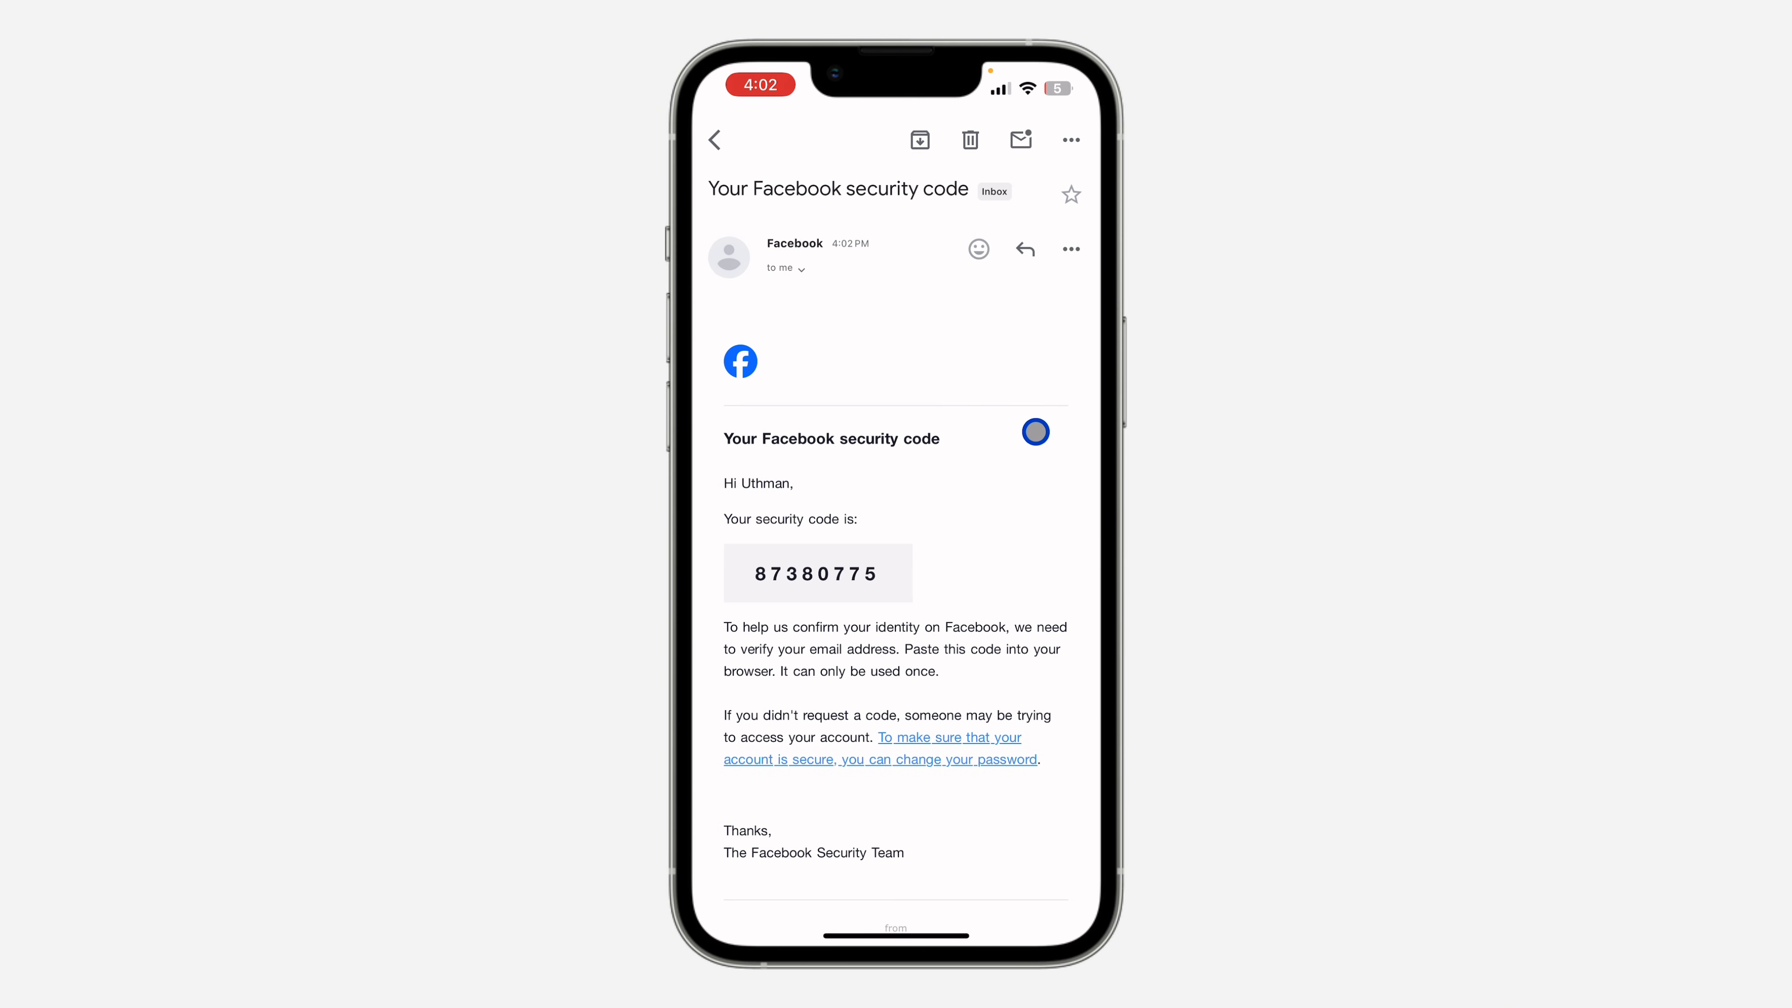
{"action": "double_click", "coordinate": [816, 573]}
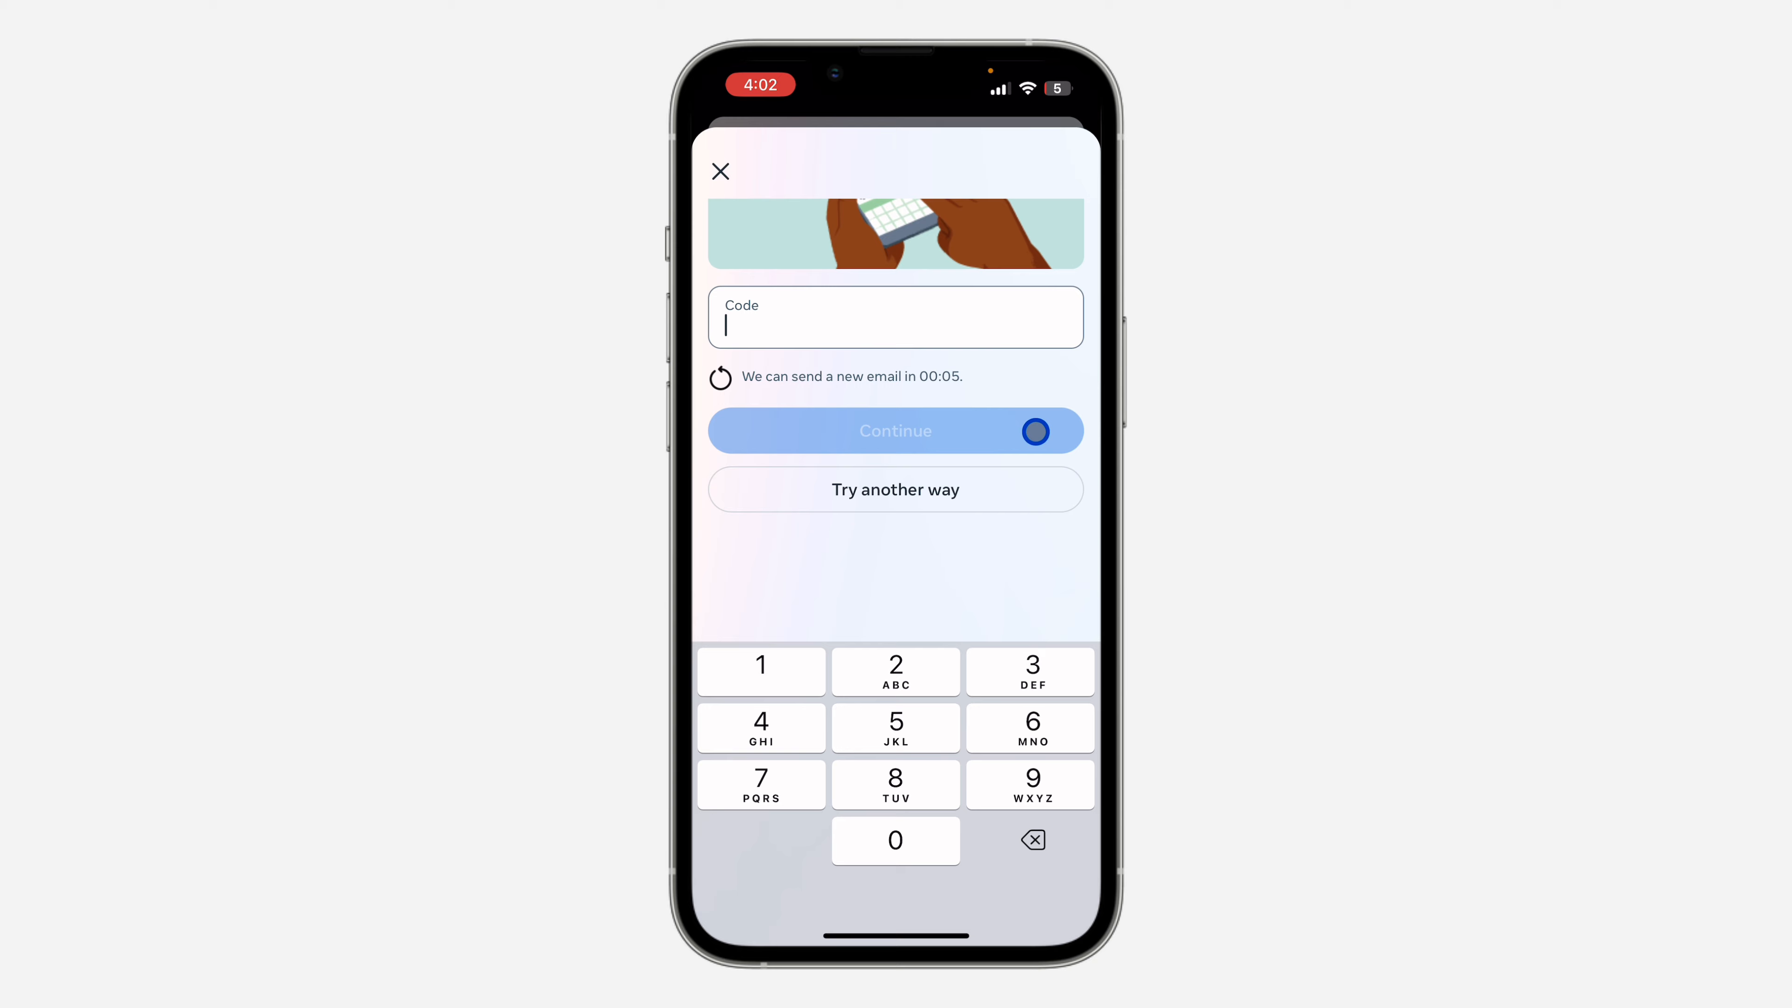
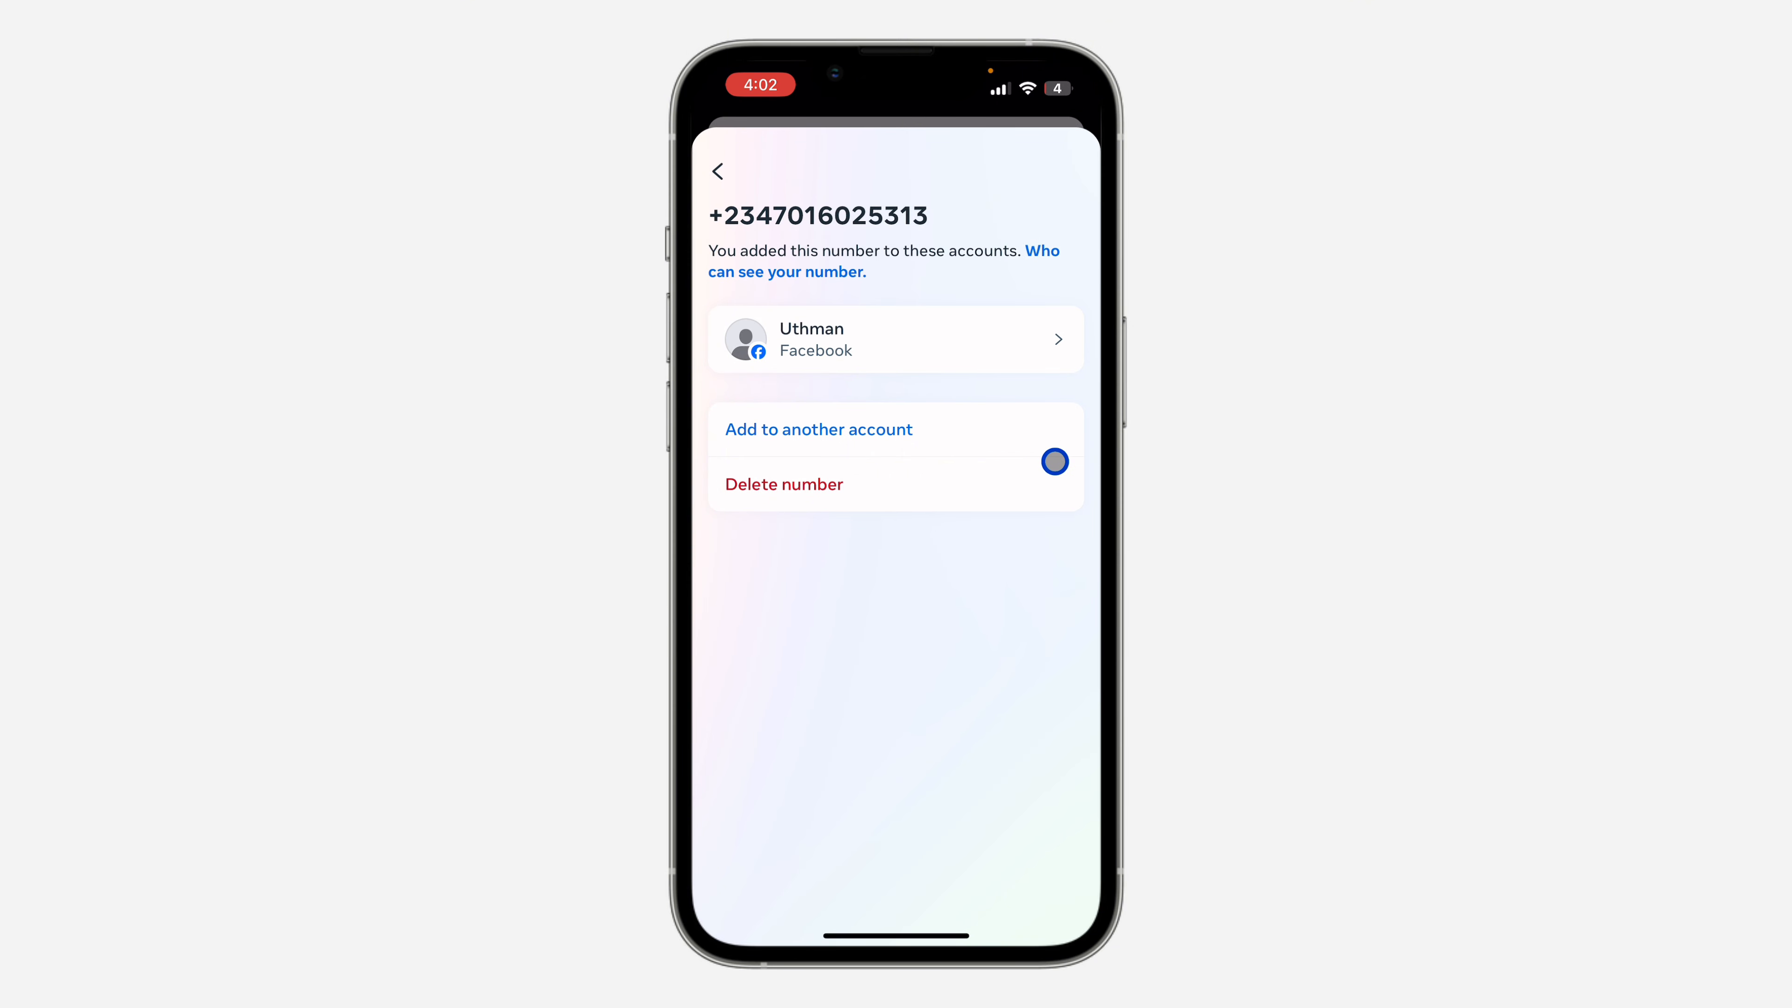
- Remove the 5313 number from contact info and return to Settings & privacy
{"action": "left_click", "coordinate": [784, 483]}
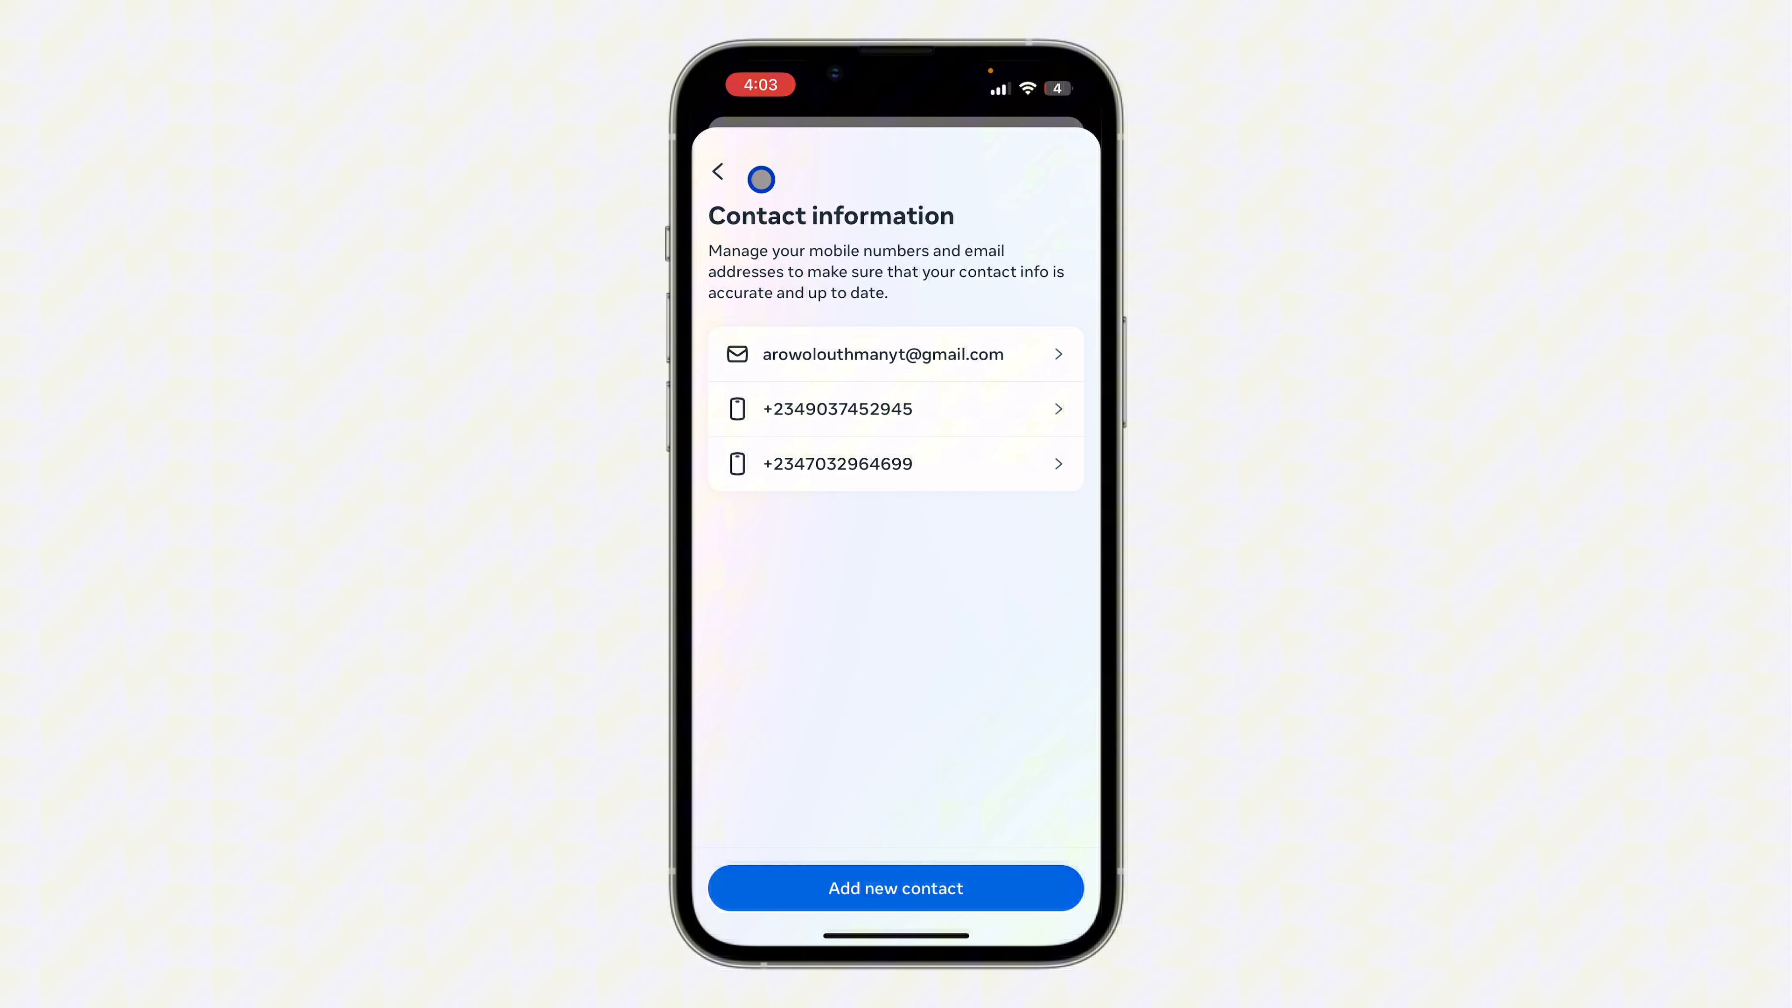
{"action": "left_click", "coordinate": [718, 172]}
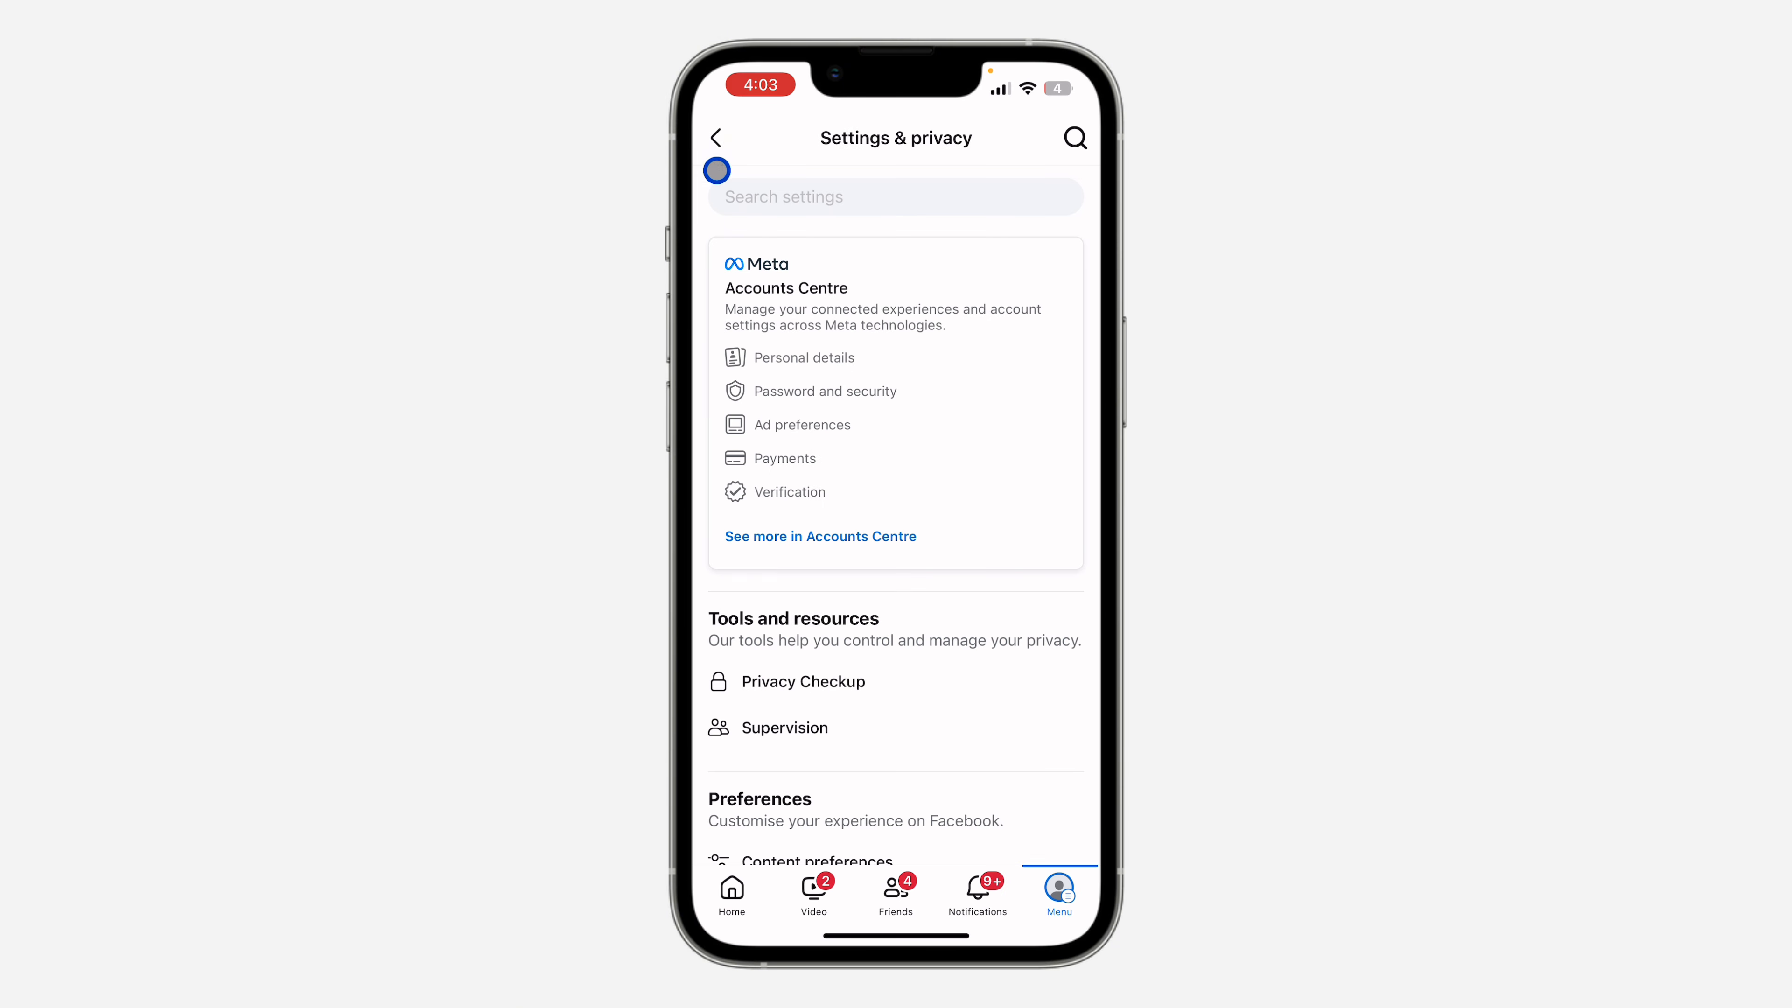